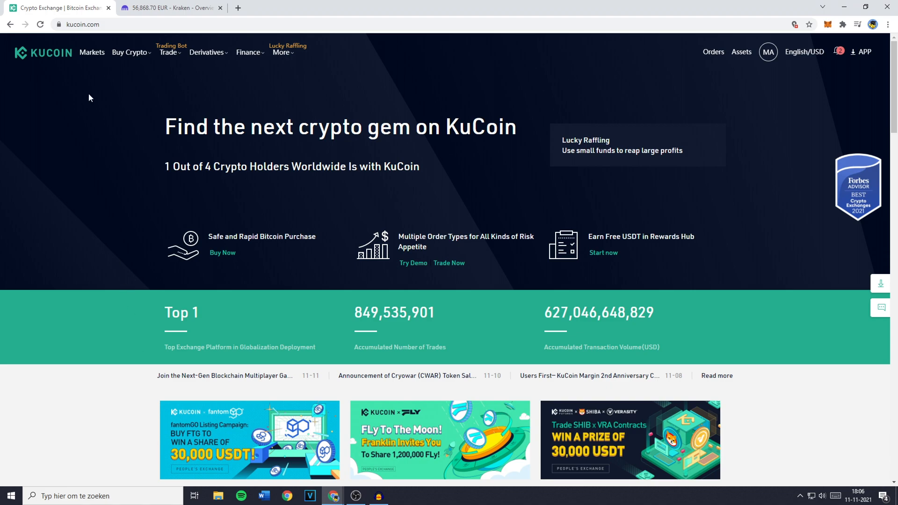
Switch between the Kraken and KuCoin tabs, ending back on KuCoin
left_click(173, 8)
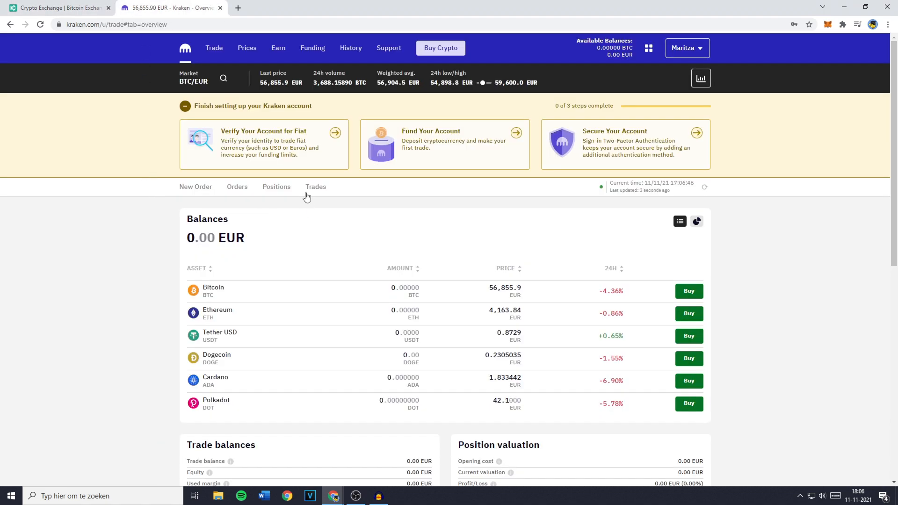
left_click(51, 8)
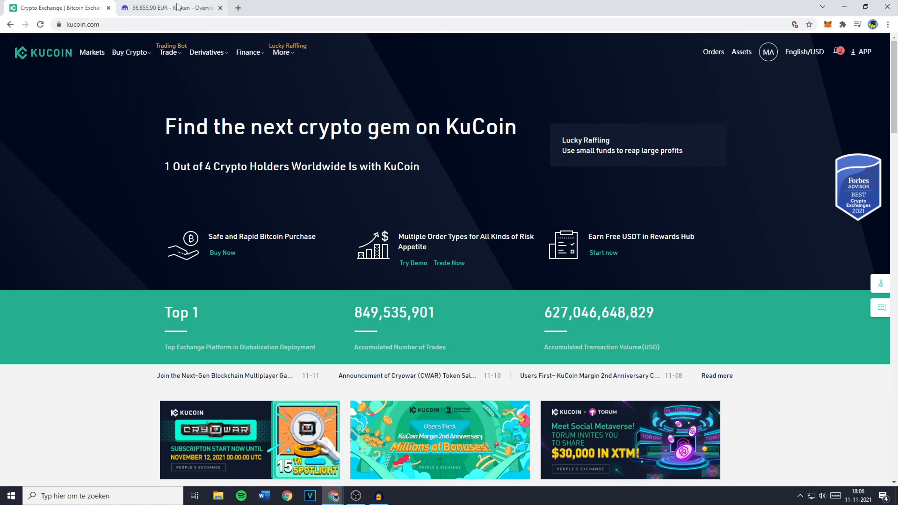
left_click(170, 8)
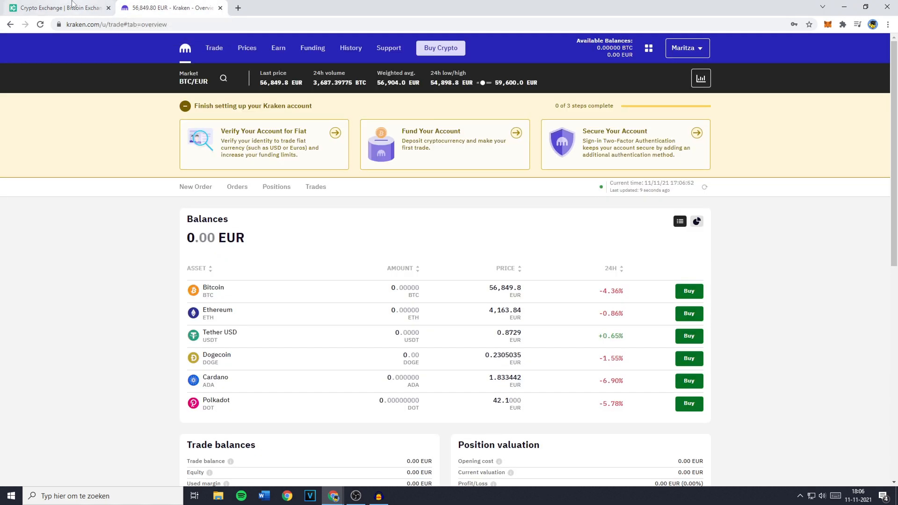
left_click(46, 6)
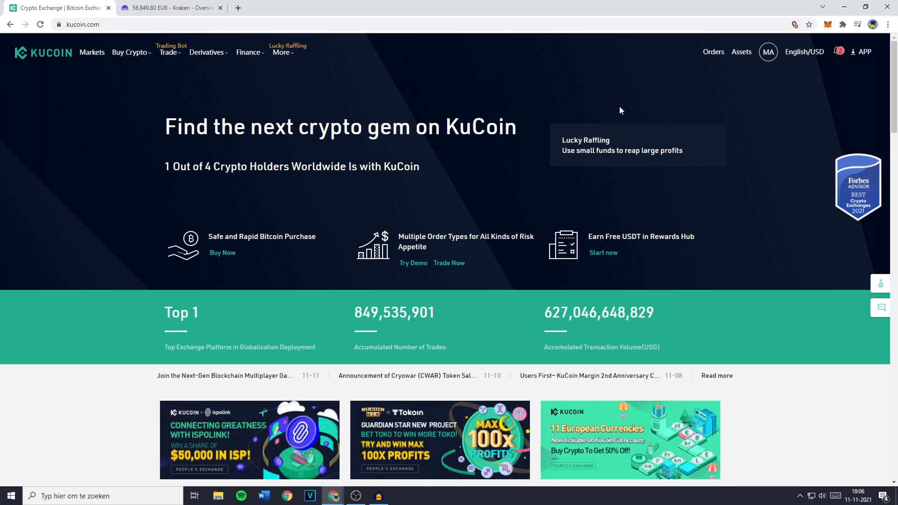
Go to Assets, then Main Account, and open the Withdraw page
left_click(741, 51)
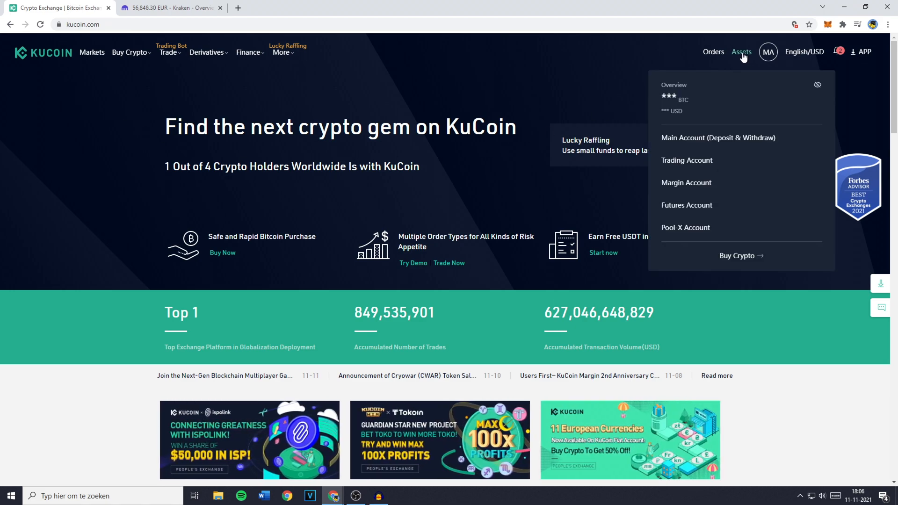
mouse_move(723, 146)
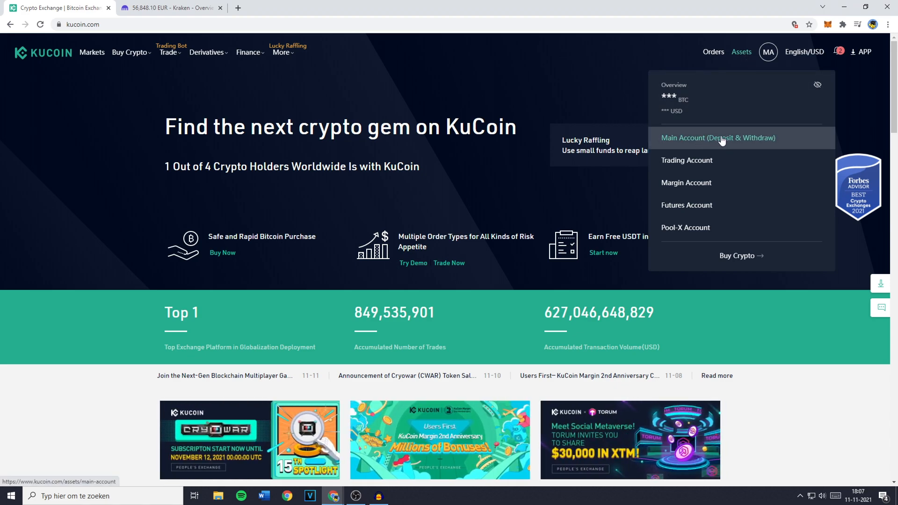
left_click(719, 137)
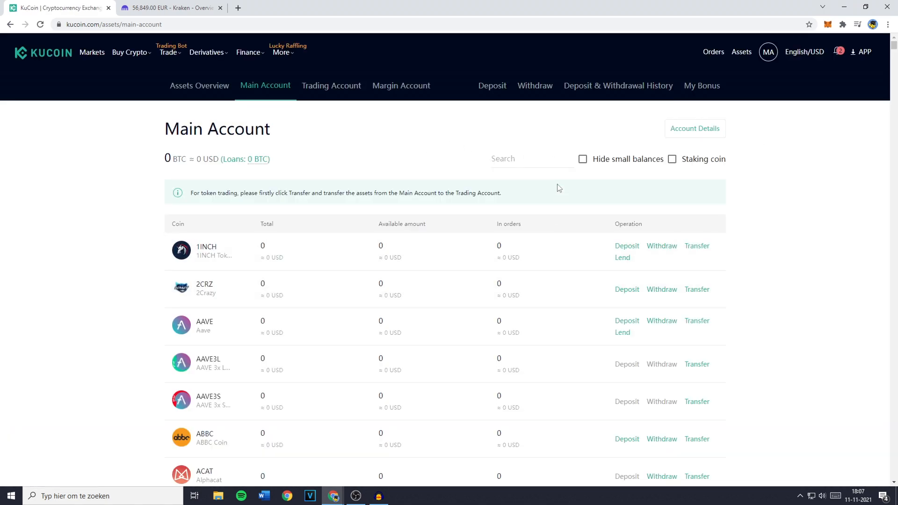
mouse_move(503, 136)
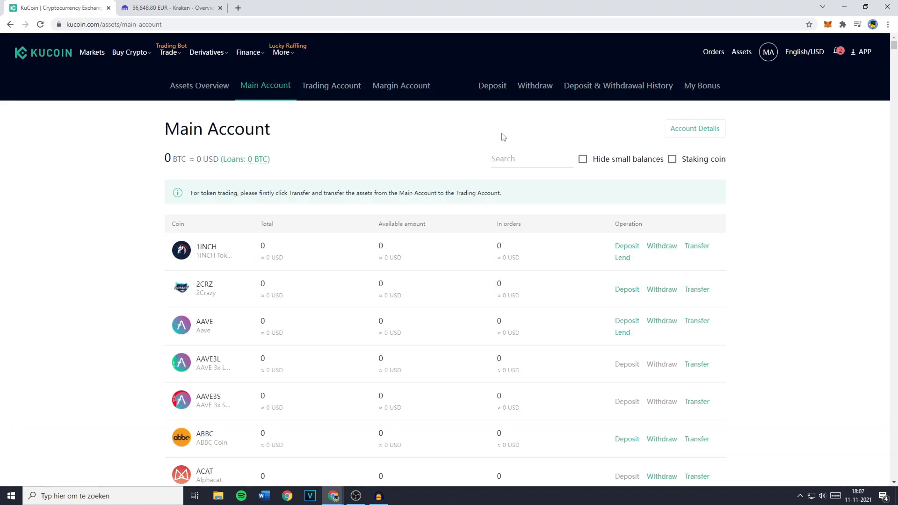
left_click(535, 86)
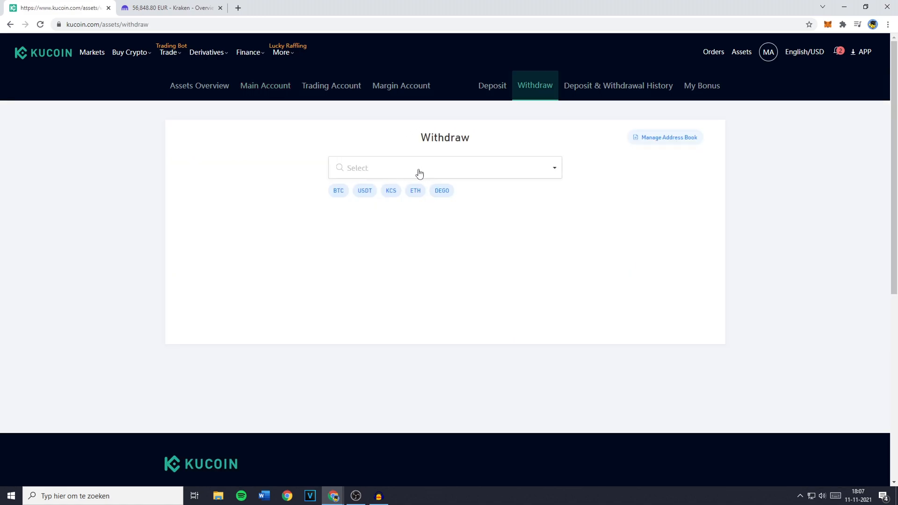
Choose BTC as the withdrawal coin and focus the Wallet Address field
left_click(420, 167)
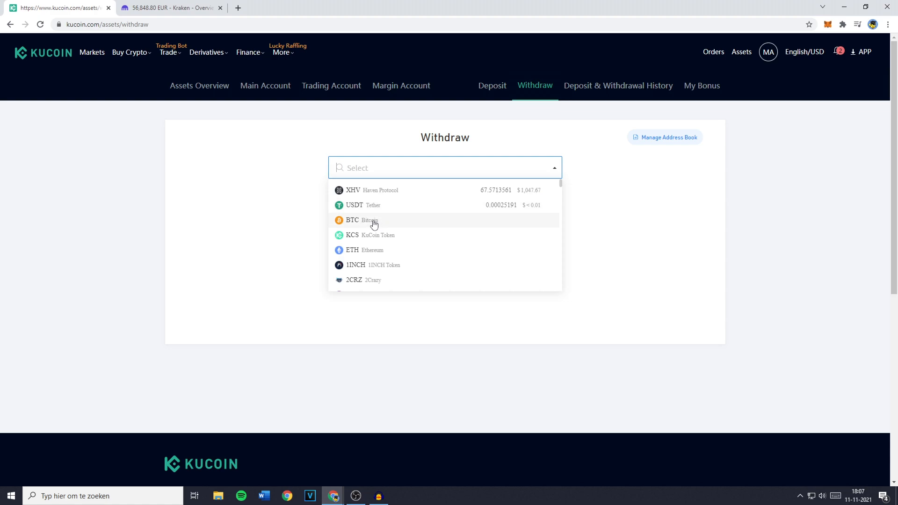
left_click(373, 220)
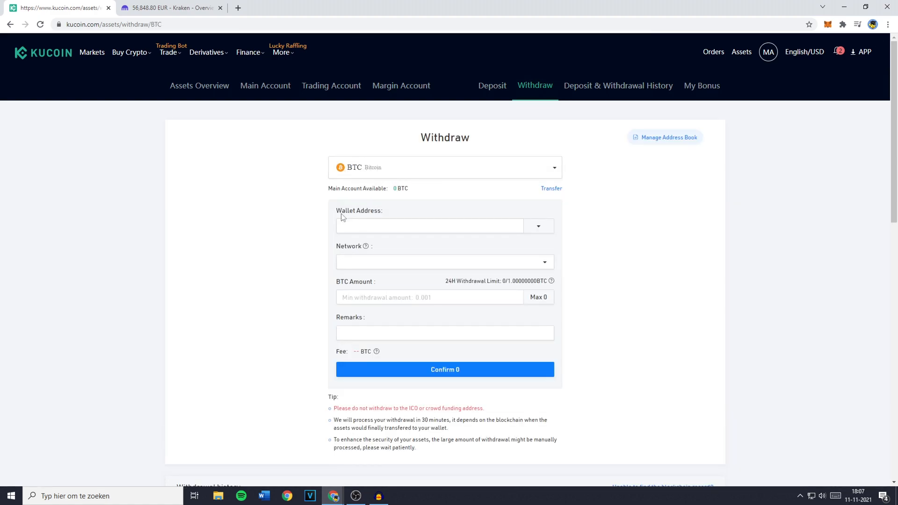
left_click(429, 226)
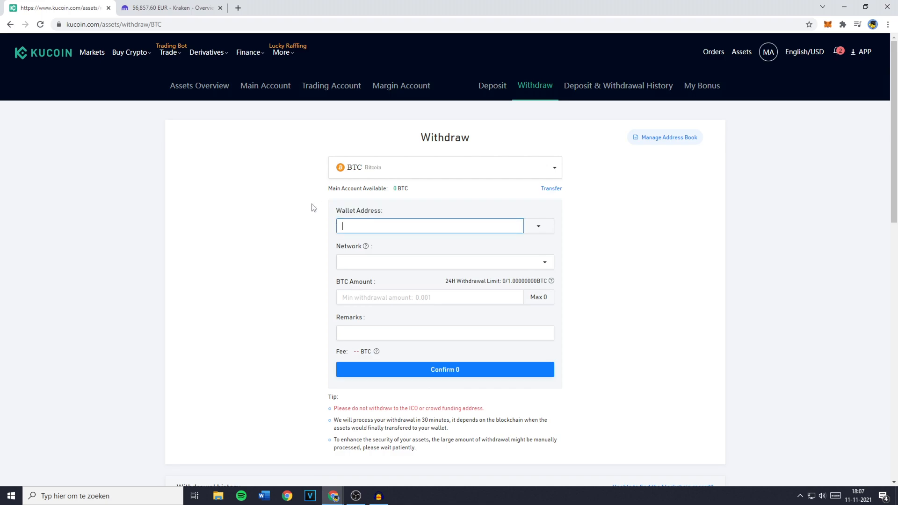
View Kraken's Funding overview, briefly opening and closing the deposit coin list
left_click(169, 8)
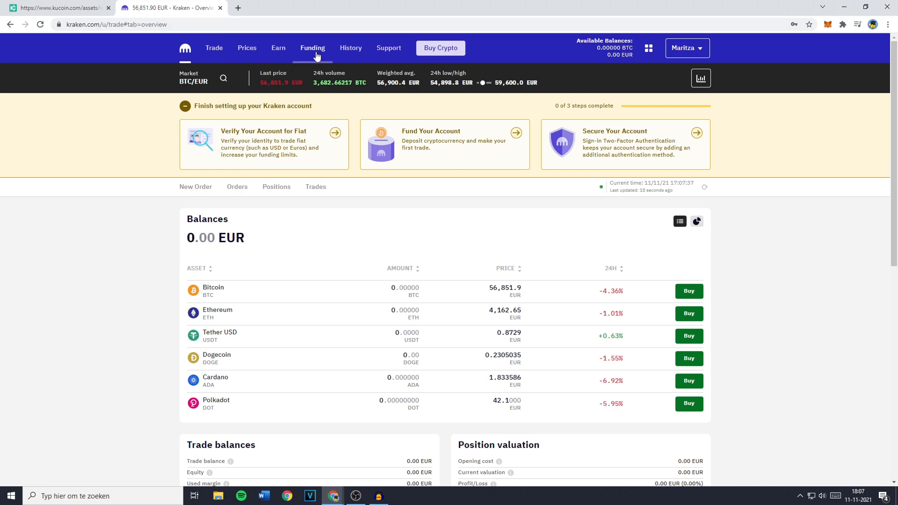
left_click(313, 48)
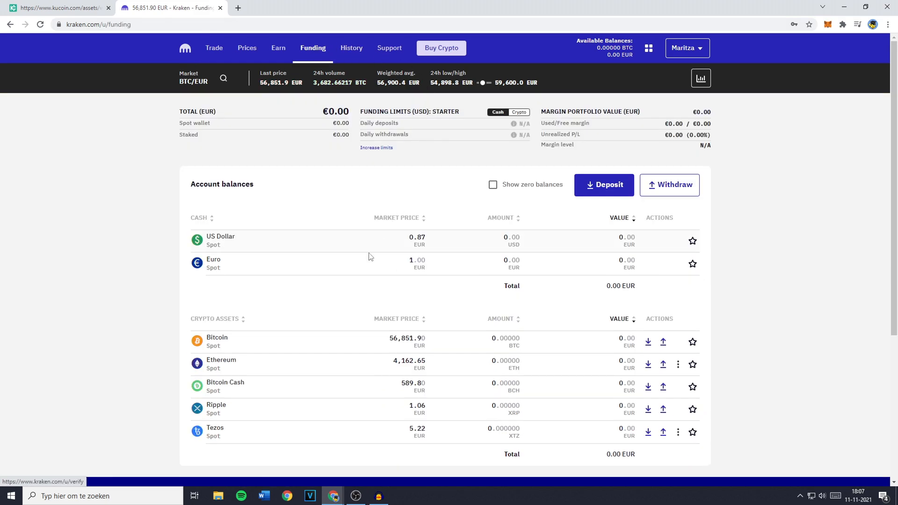
mouse_move(499, 310)
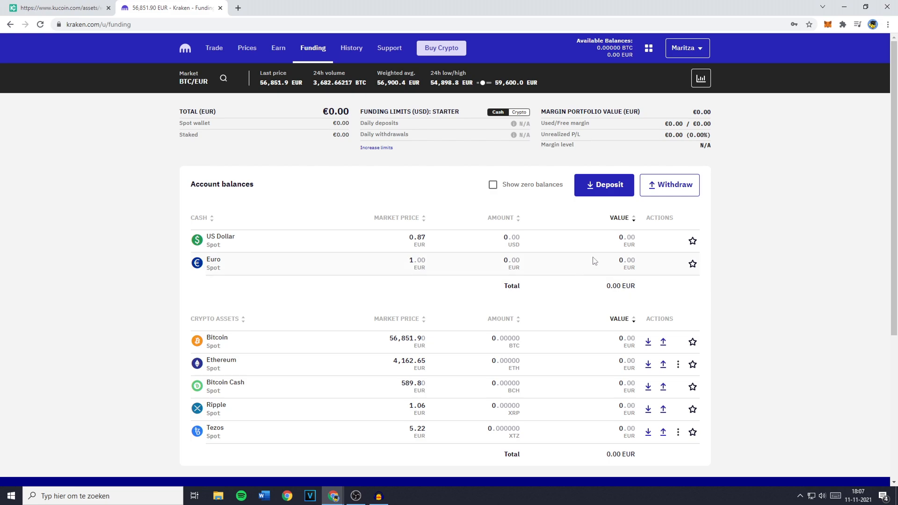
left_click(603, 184)
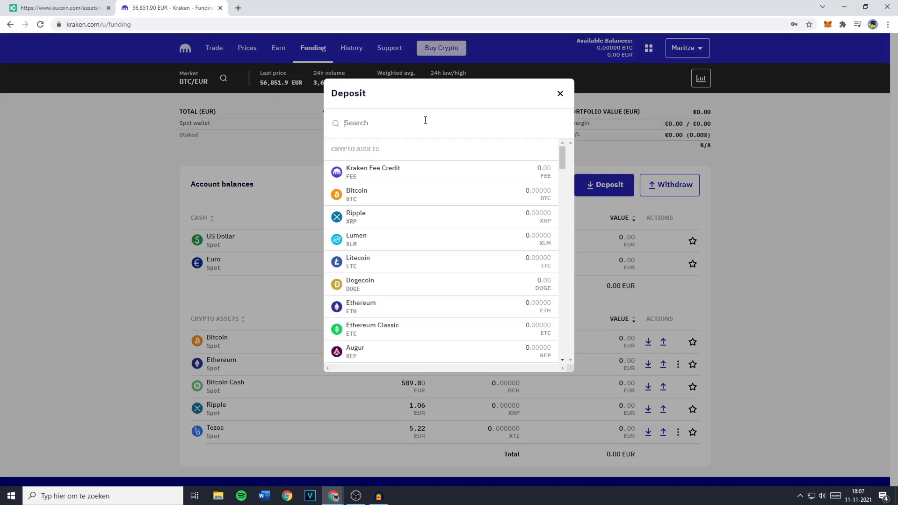
left_click(560, 93)
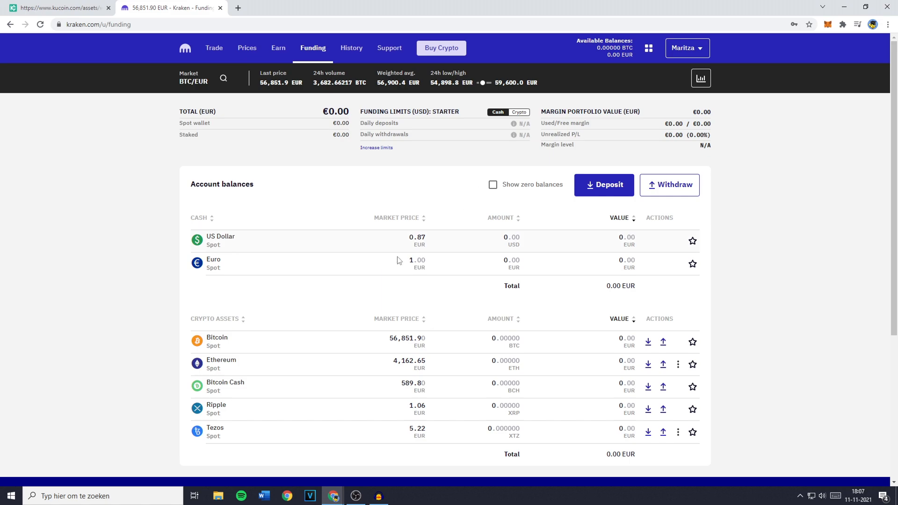
mouse_move(578, 355)
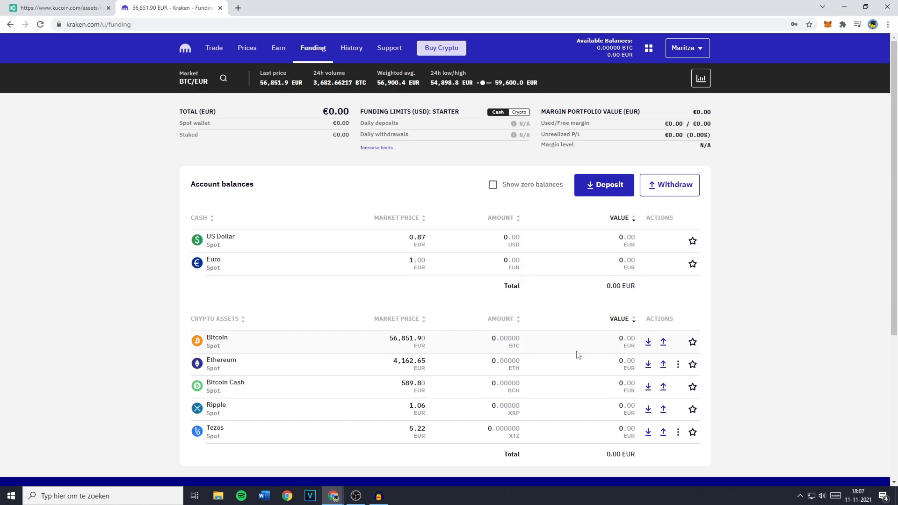
mouse_move(648, 342)
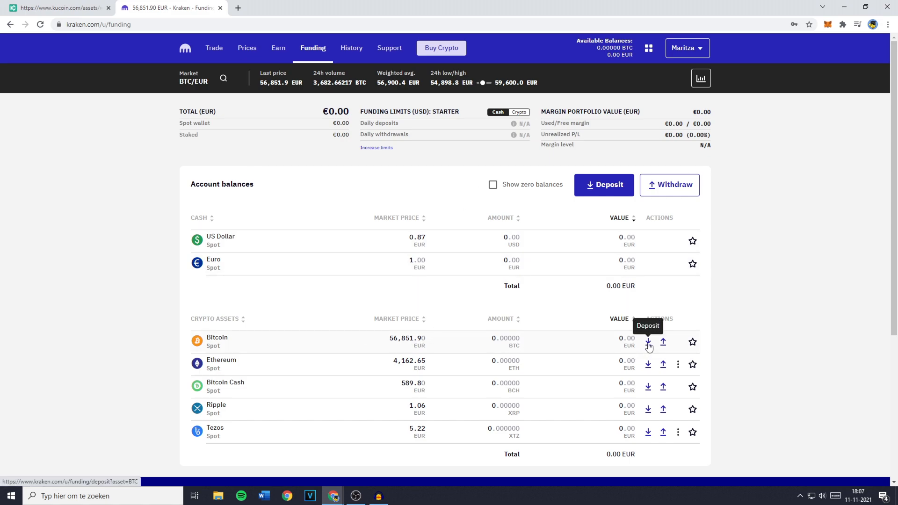
Open Kraken's Bitcoin deposit page, glancing at the KuCoin form before returning
left_click(647, 342)
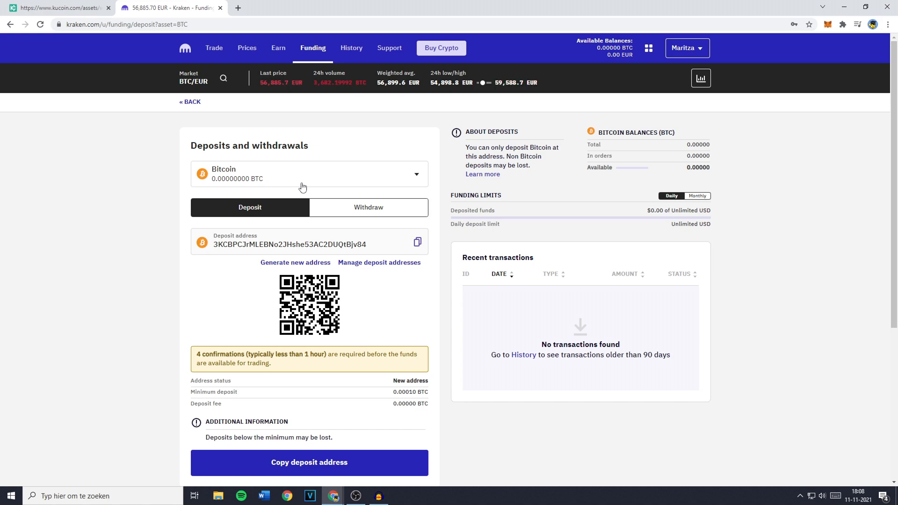
mouse_move(260, 186)
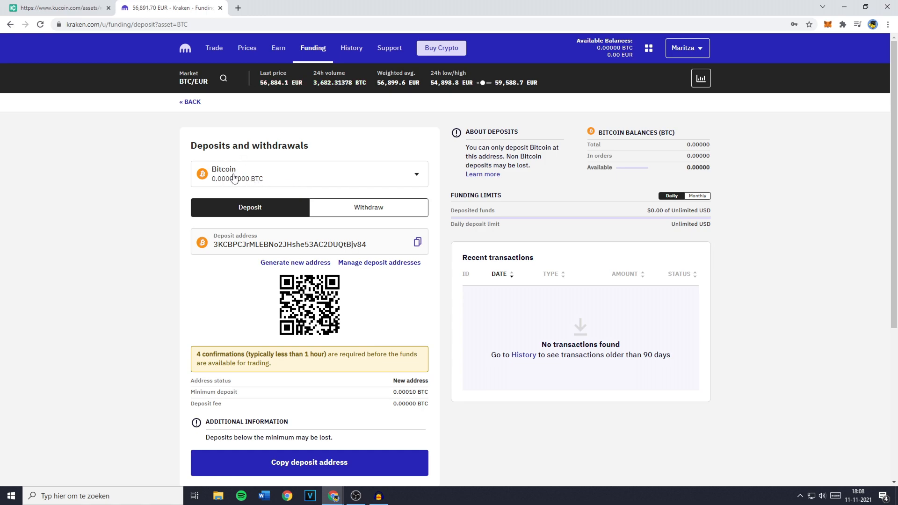
left_click(56, 6)
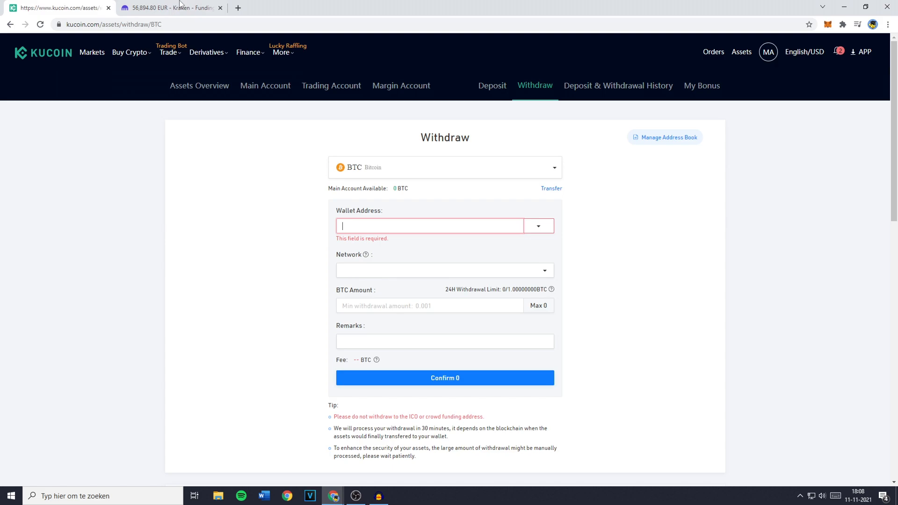
left_click(175, 8)
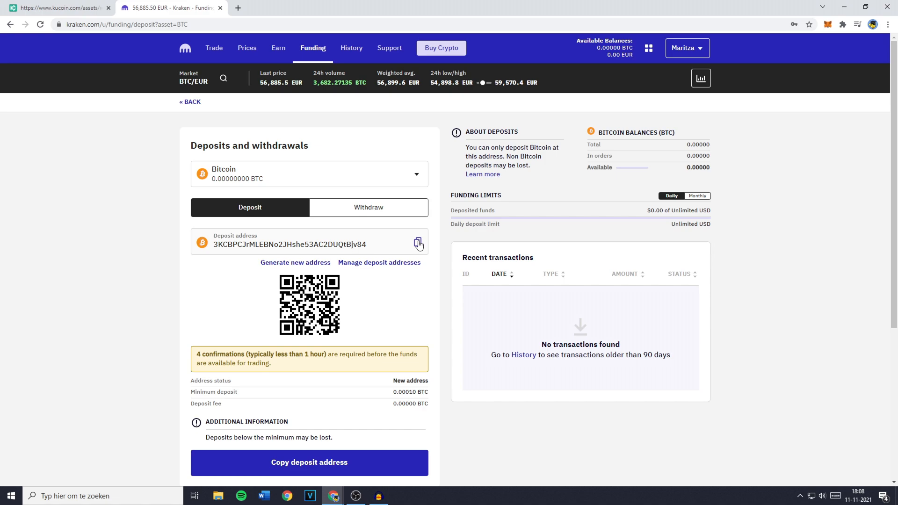
mouse_move(295, 267)
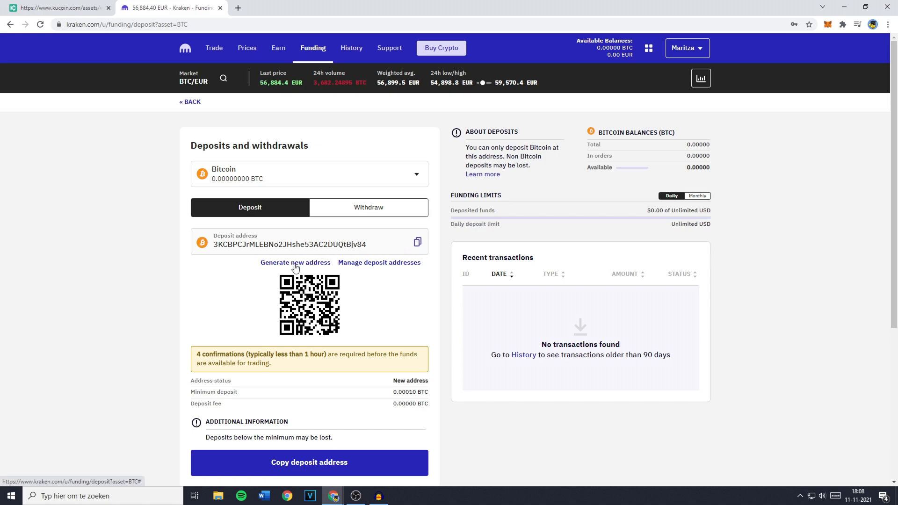
Generate a new Kraken Bitcoin deposit address and copy it
left_click(295, 263)
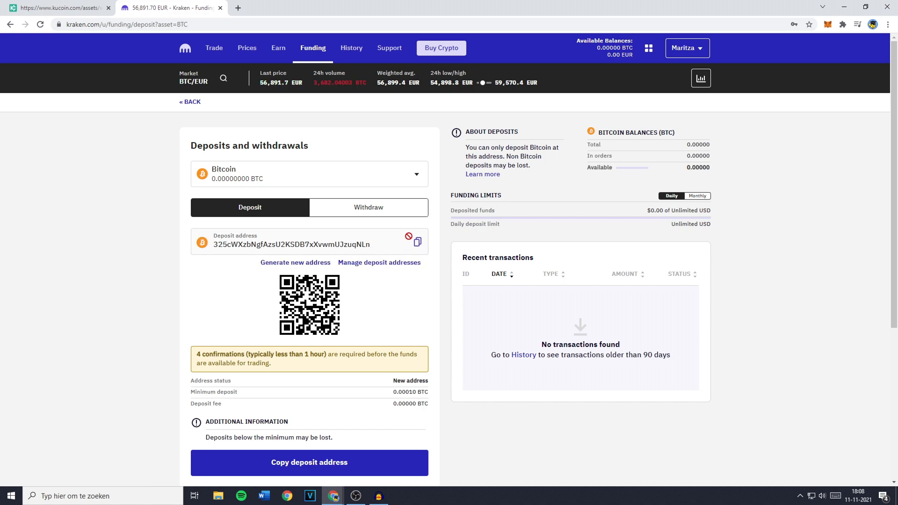
left_click(416, 241)
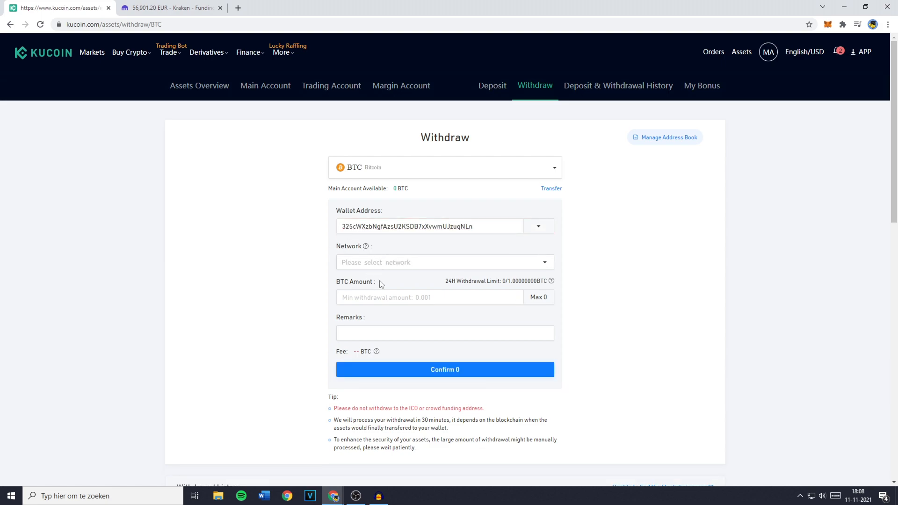
Set the withdrawal network to BTC, showing a 0.0005 BTC fee
left_click(445, 262)
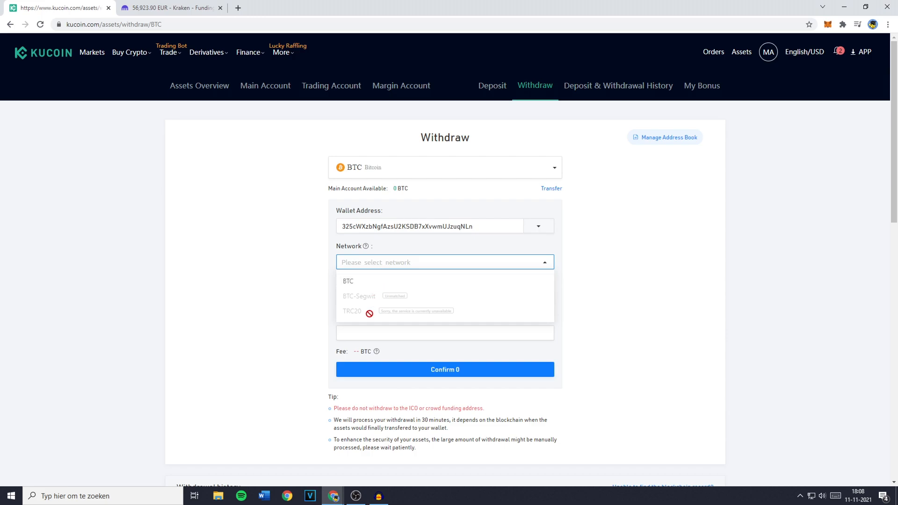
mouse_move(369, 283)
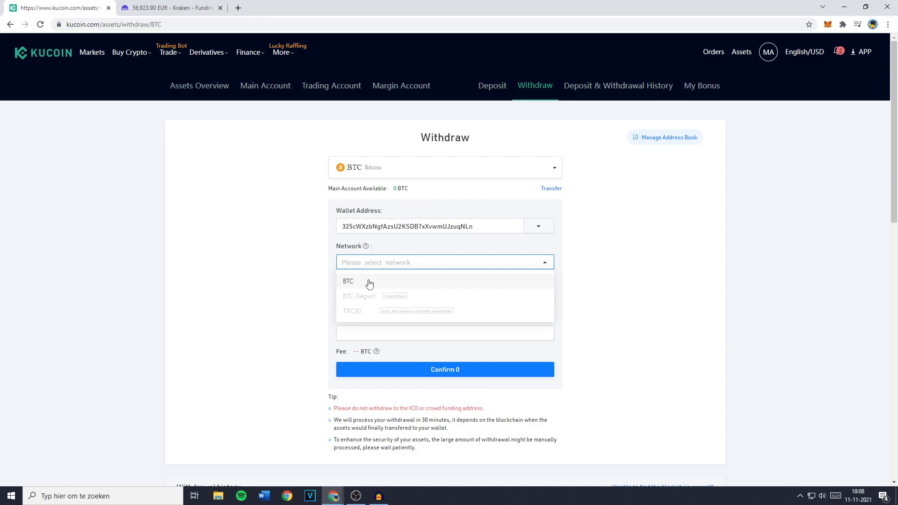
left_click(348, 281)
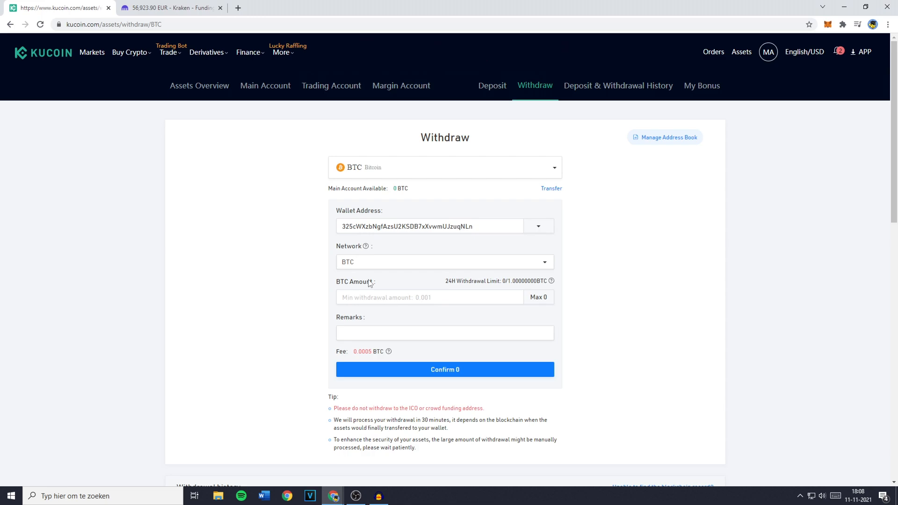
Enter 0.005 in the BTC withdrawal amount field
left_click(429, 297)
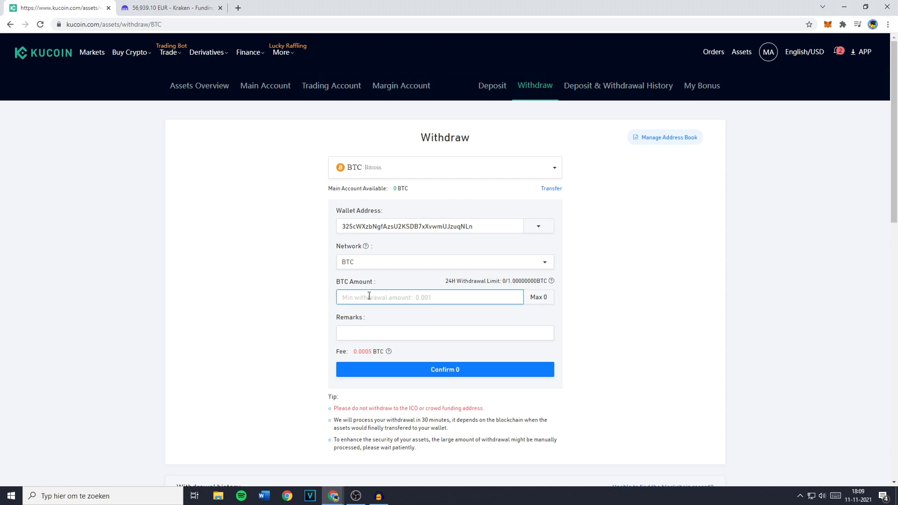
type("0.005")
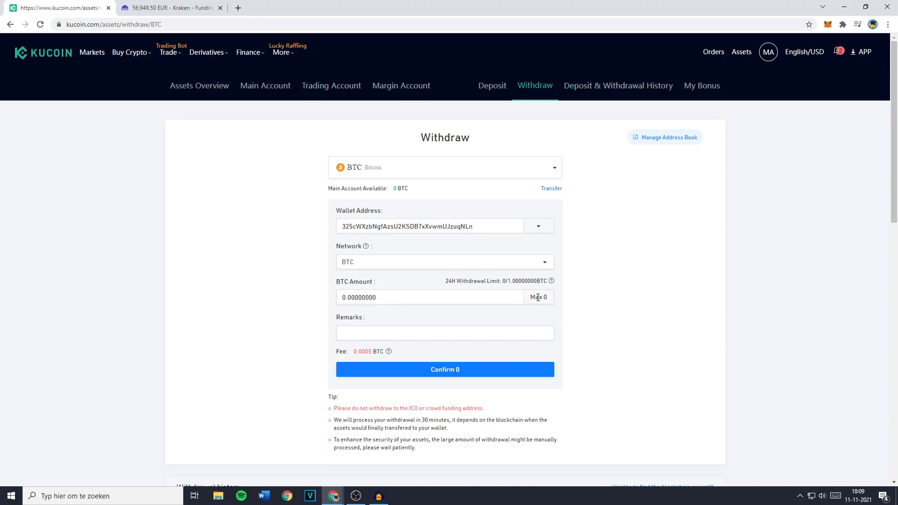
mouse_move(444, 372)
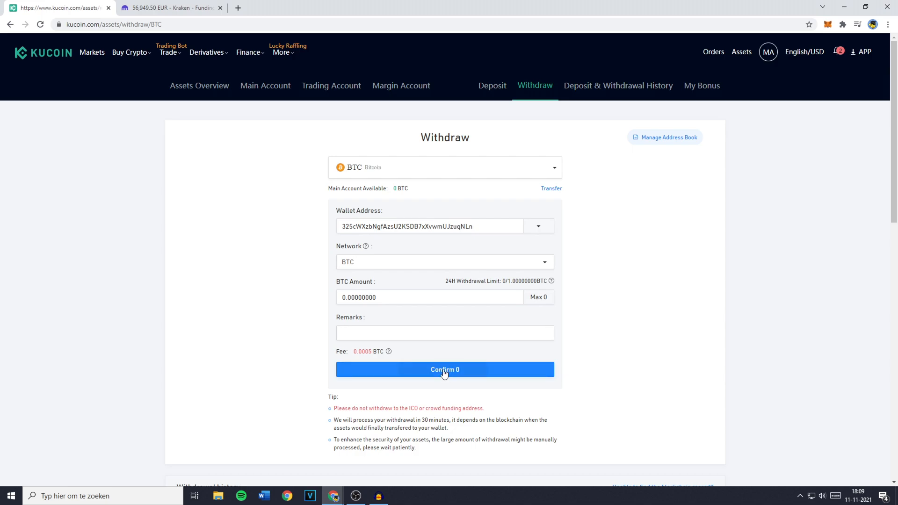